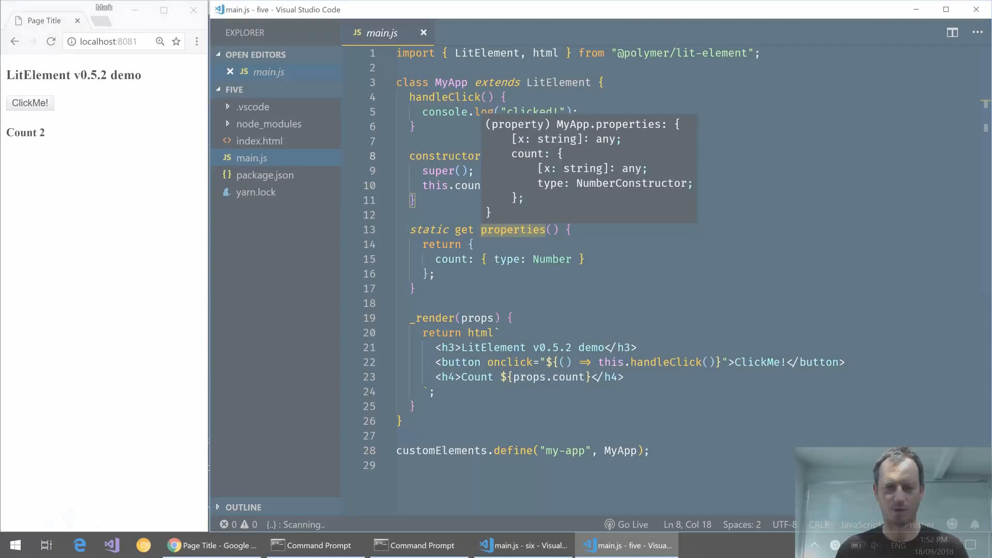
pyautogui.moveTo(90, 157)
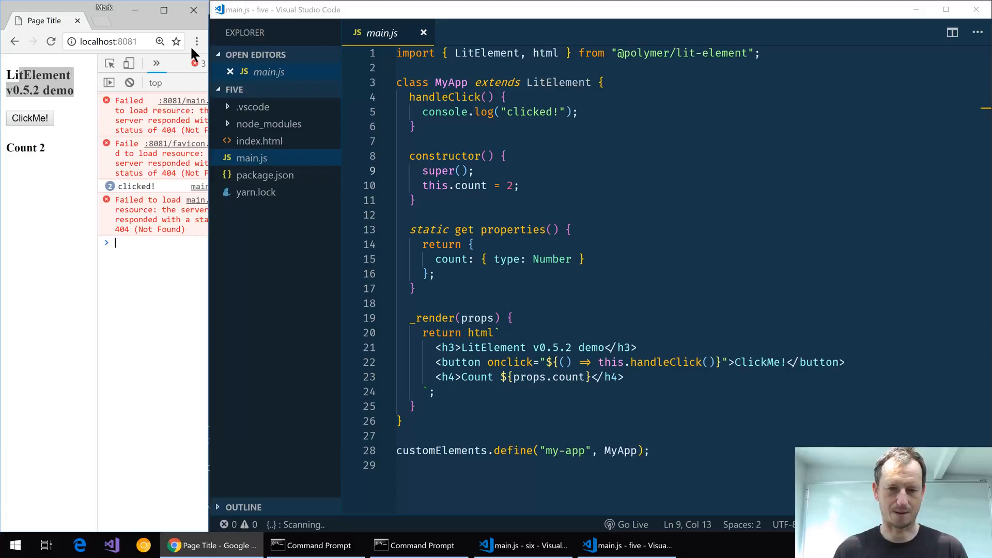
# Show Chrome's developer console and log another clicked! message from the ClickMe! button.
pyautogui.click(197, 41)
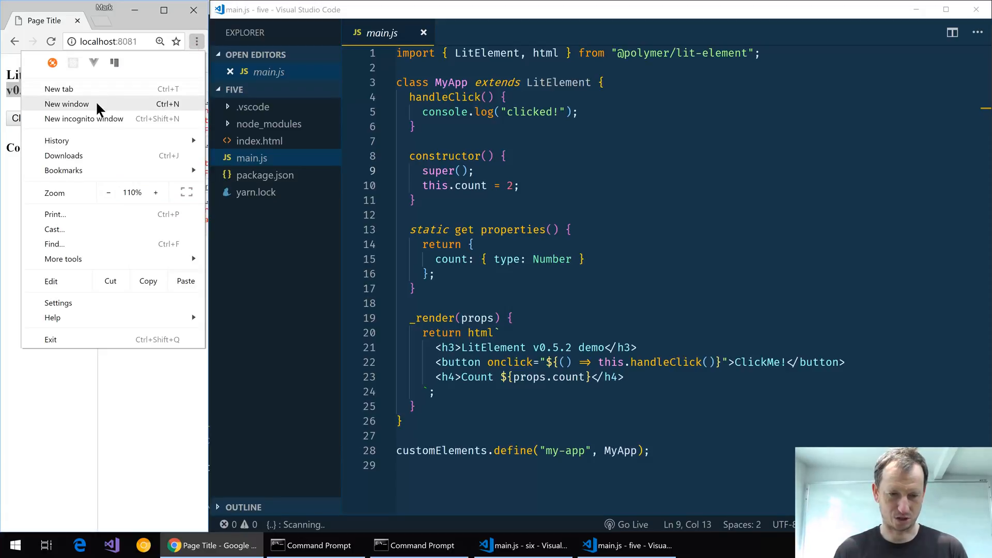
pyautogui.moveTo(126, 203)
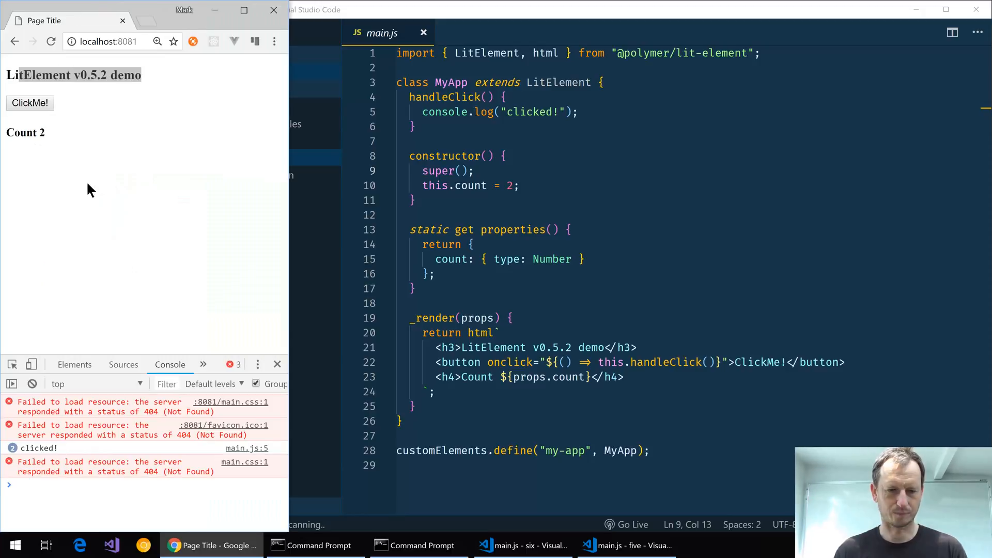
pyautogui.click(30, 102)
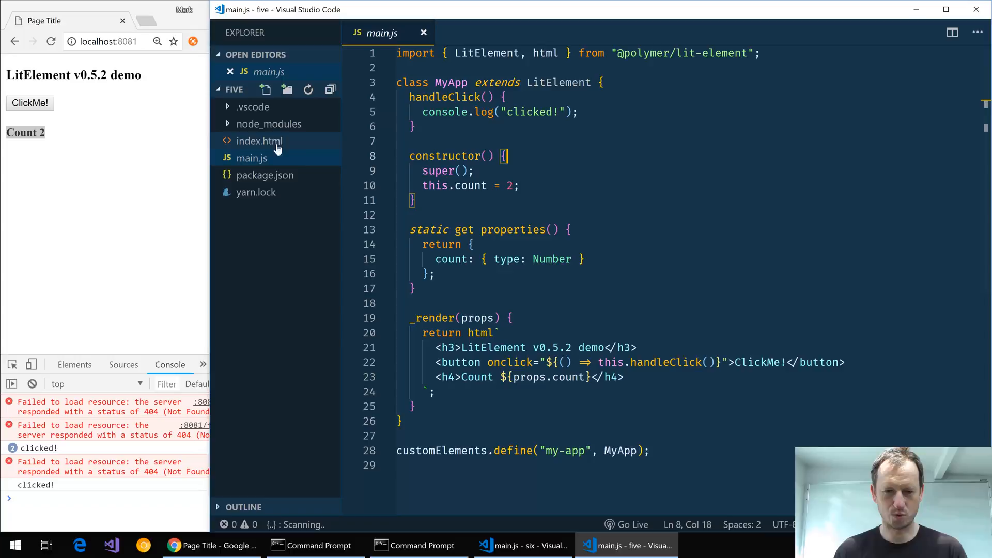
# View five's index.html beside main.js and highlight the LitElement class and heading text.
pyautogui.click(258, 141)
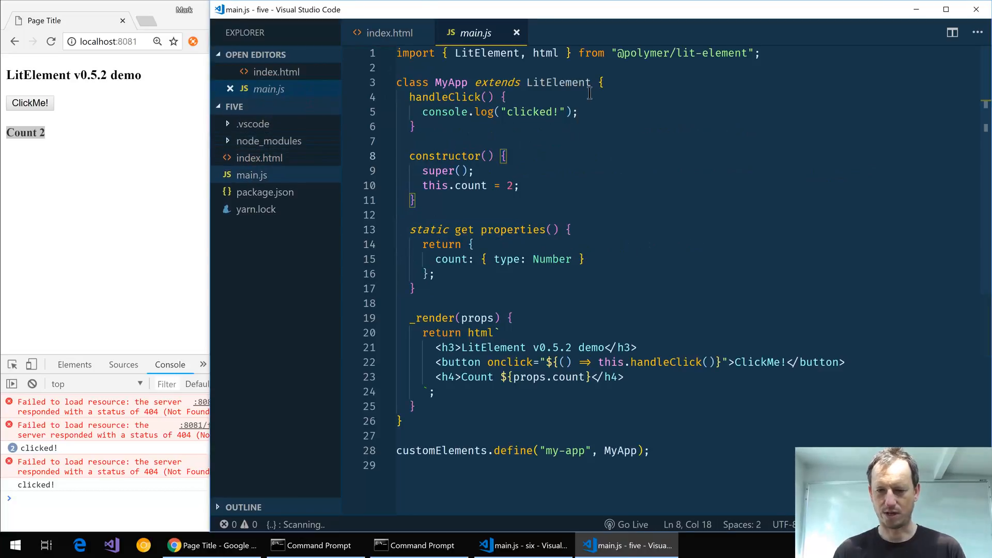
pyautogui.doubleClick(557, 83)
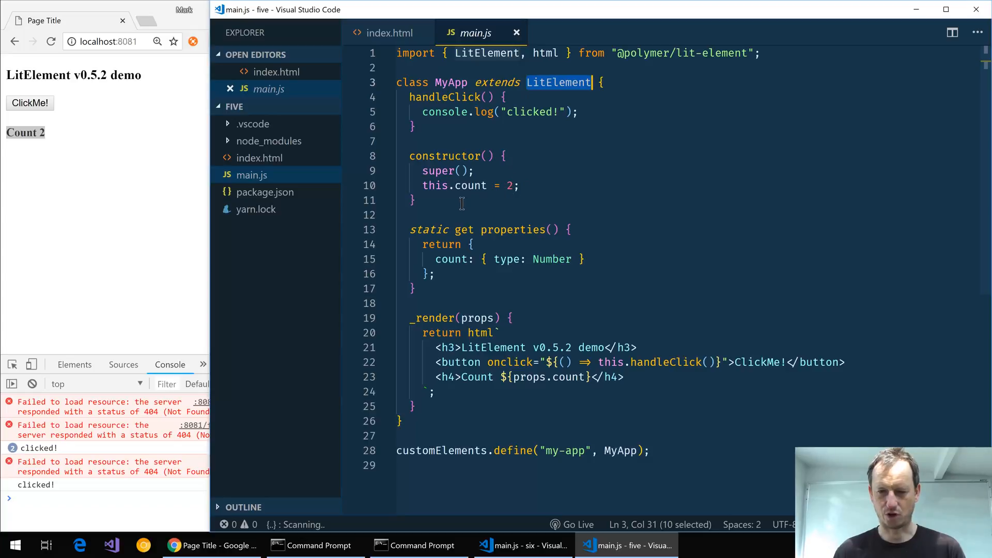
pyautogui.click(410, 229)
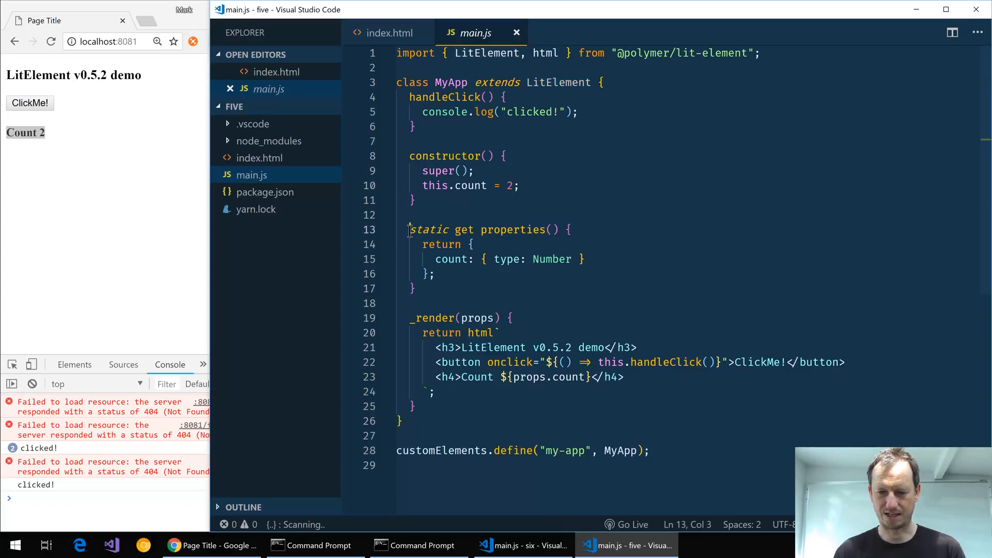
pyautogui.moveTo(410, 229); pyautogui.dragTo(414, 288)
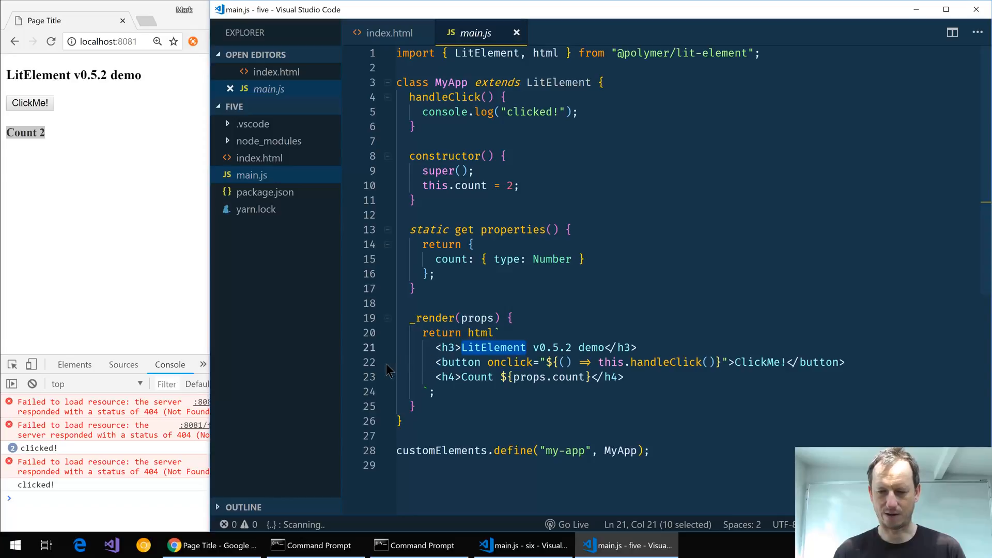
pyautogui.moveTo(462, 347); pyautogui.dragTo(370, 390)
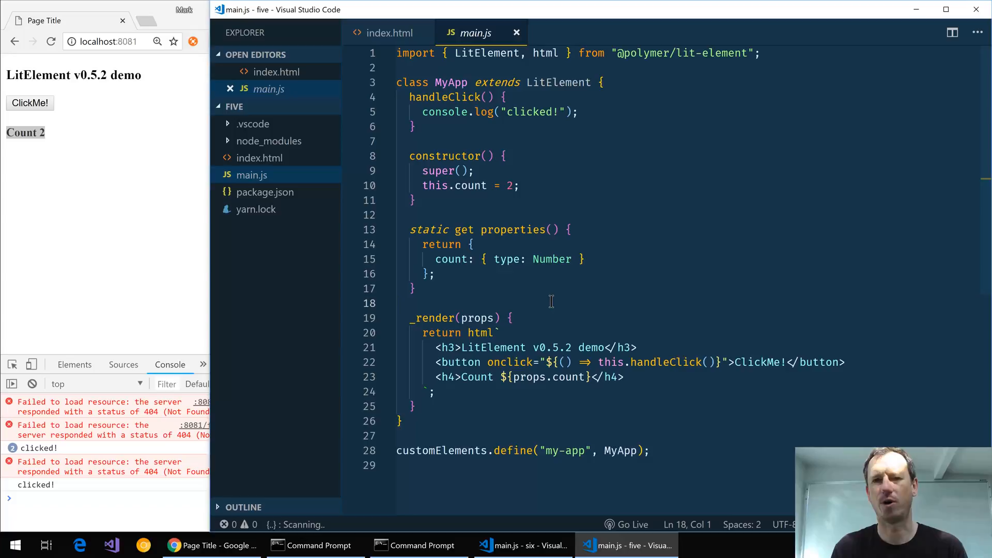
pyautogui.click(585, 258)
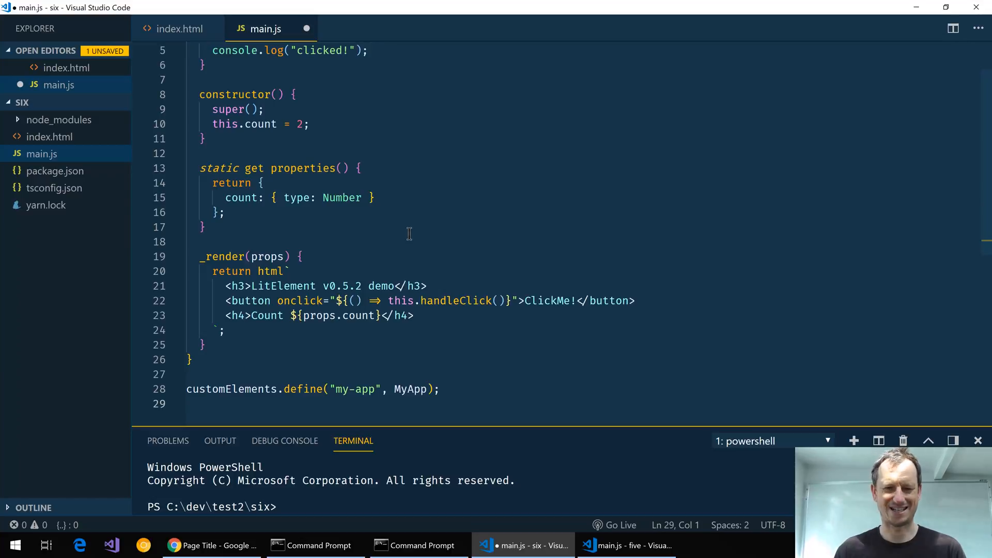
# Carry five's main.js and index.html contents over into six's matching files.
pyautogui.click(627, 544)
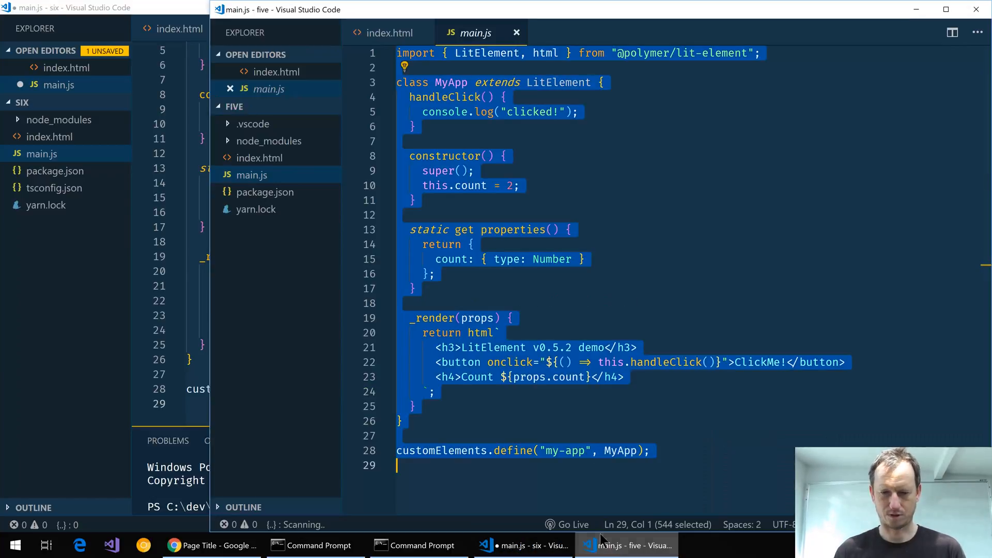
pyautogui.click(388, 32)
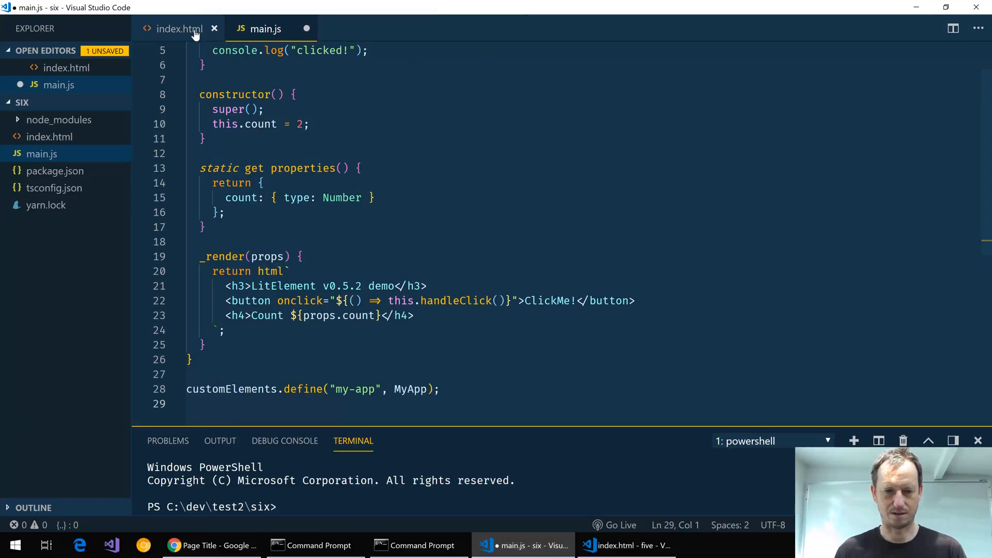
pyautogui.click(179, 29)
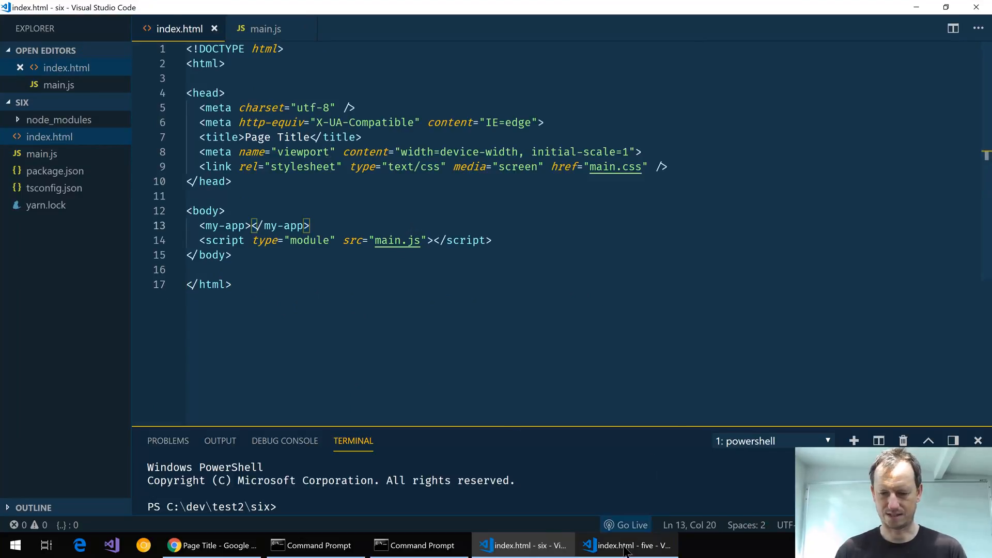
pyautogui.click(626, 544)
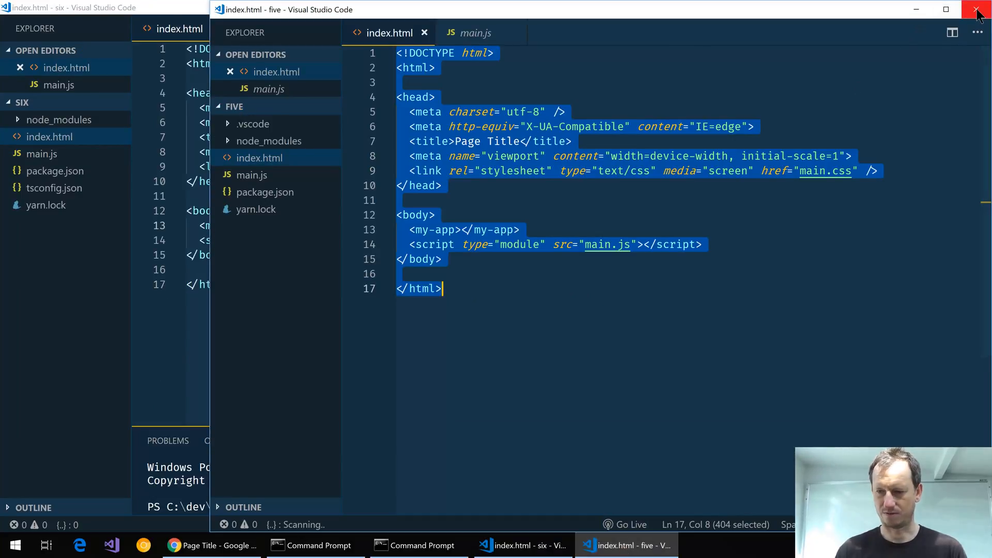
# Close five, run polymer serve in six and reload to see the render() not implemented error.
pyautogui.click(978, 9)
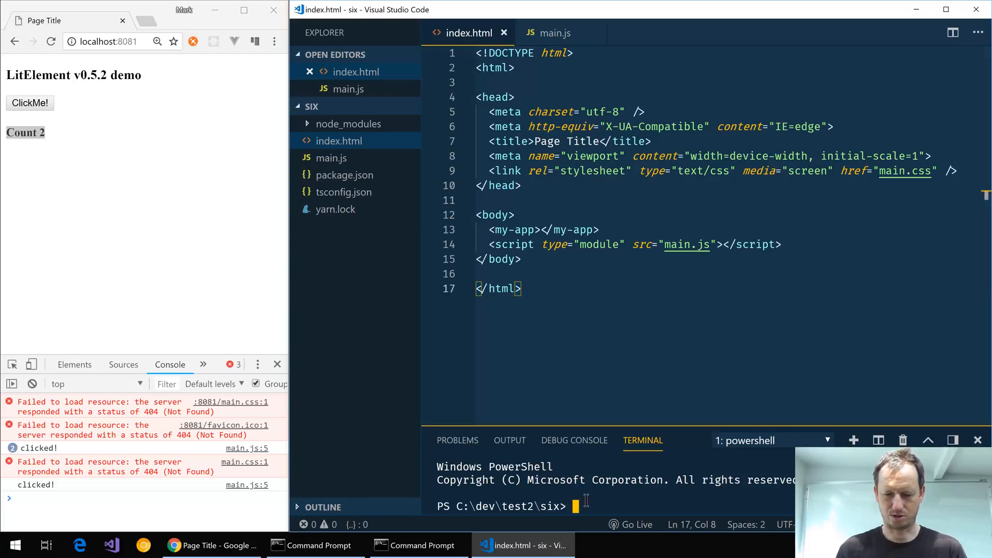
pyautogui.write('polymer serve')
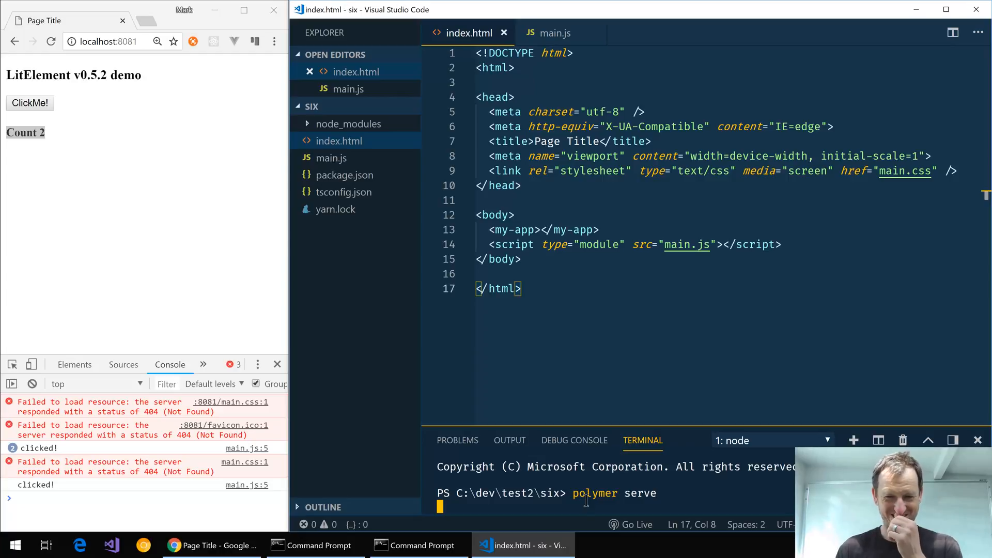
pyautogui.moveTo(111, 253)
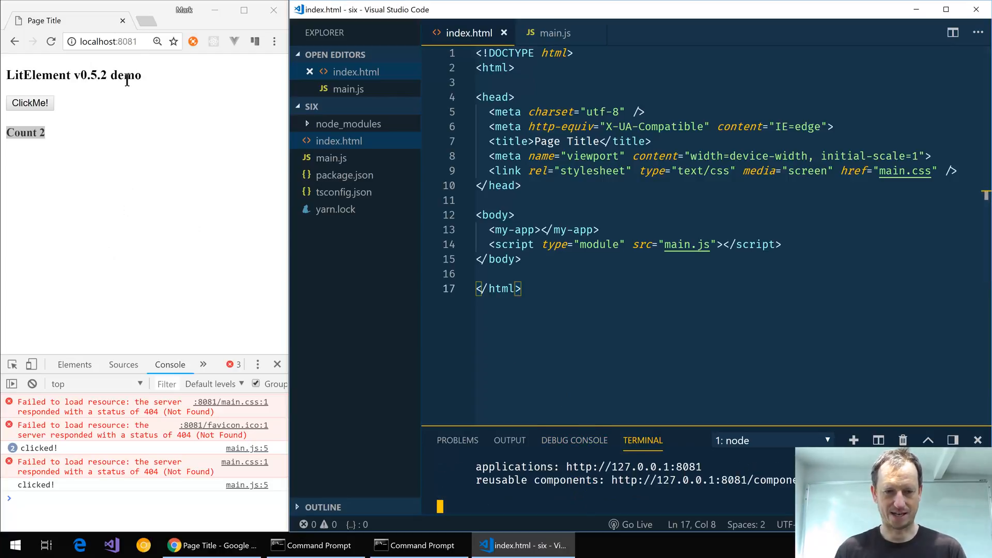
pyautogui.click(51, 41)
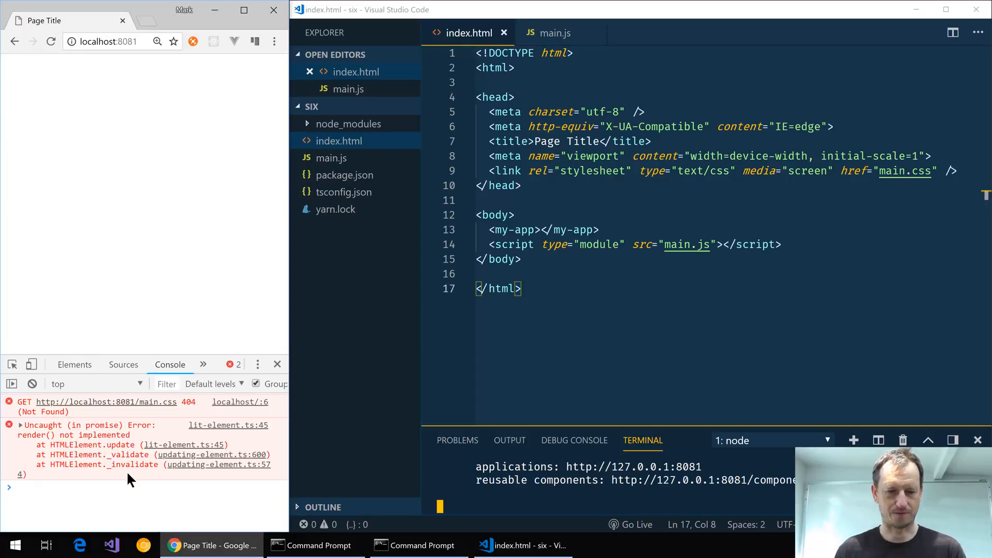
pyautogui.doubleClick(66, 435)
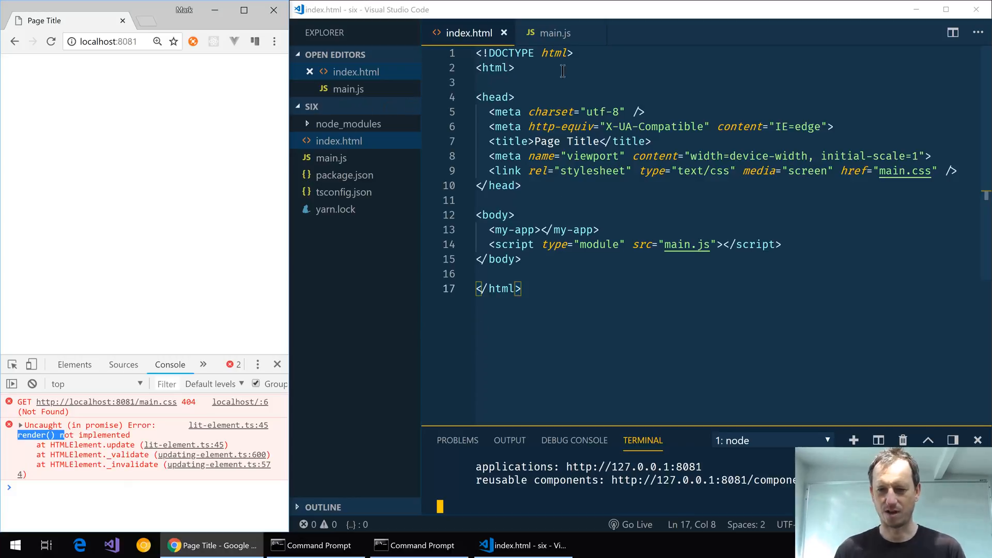
# Rename _render to render in six's main.js, save and reload the demo page.
pyautogui.click(555, 32)
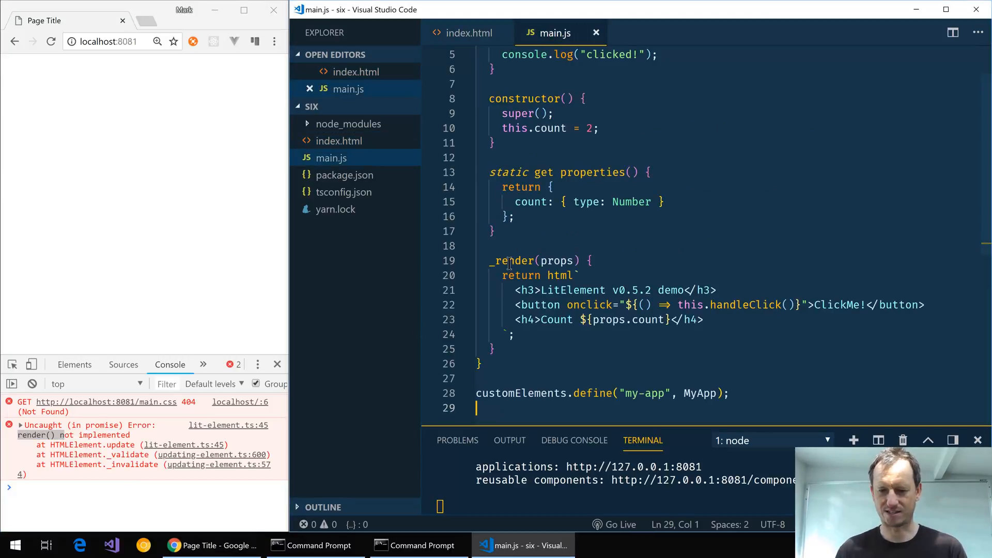
pyautogui.doubleClick(513, 260)
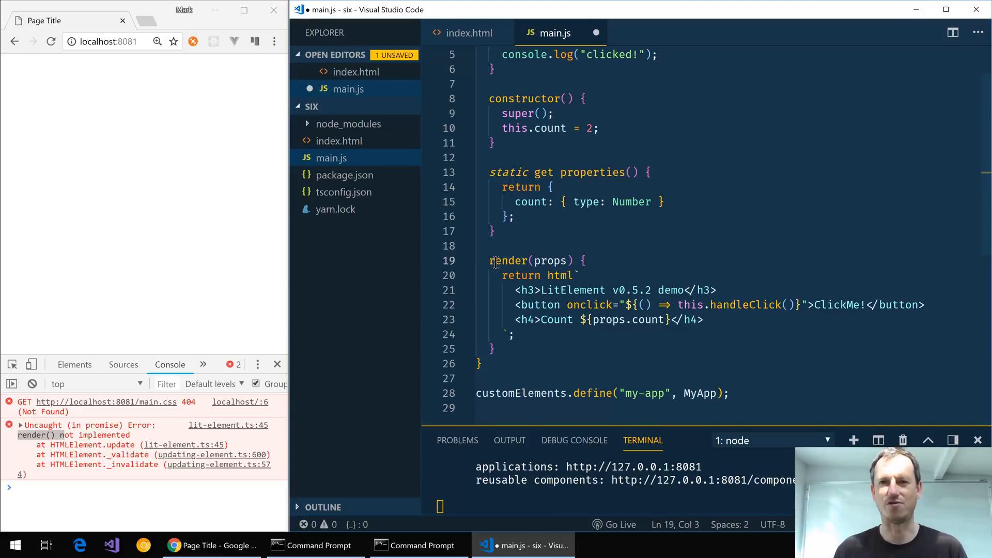
pyautogui.press('ctrl+s')
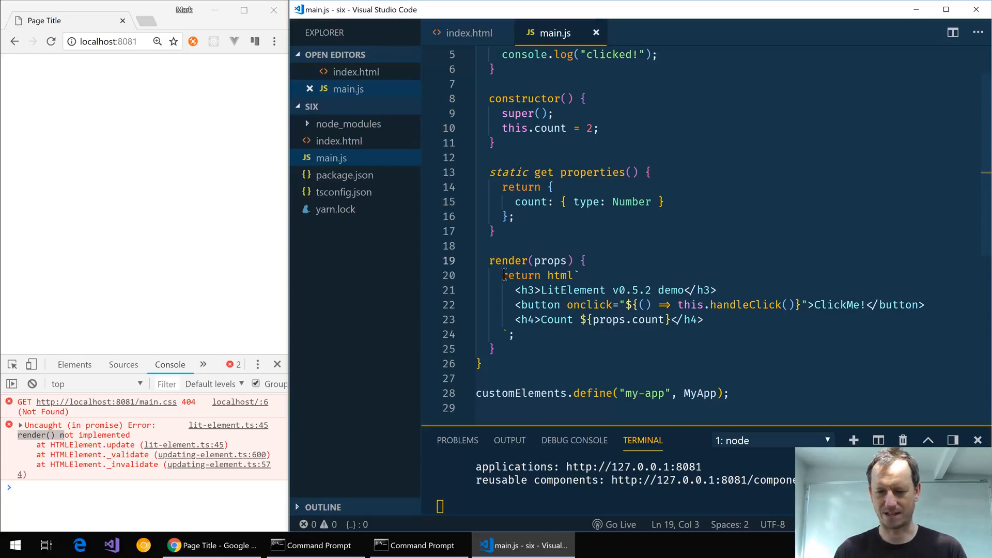
pyautogui.click(51, 41)
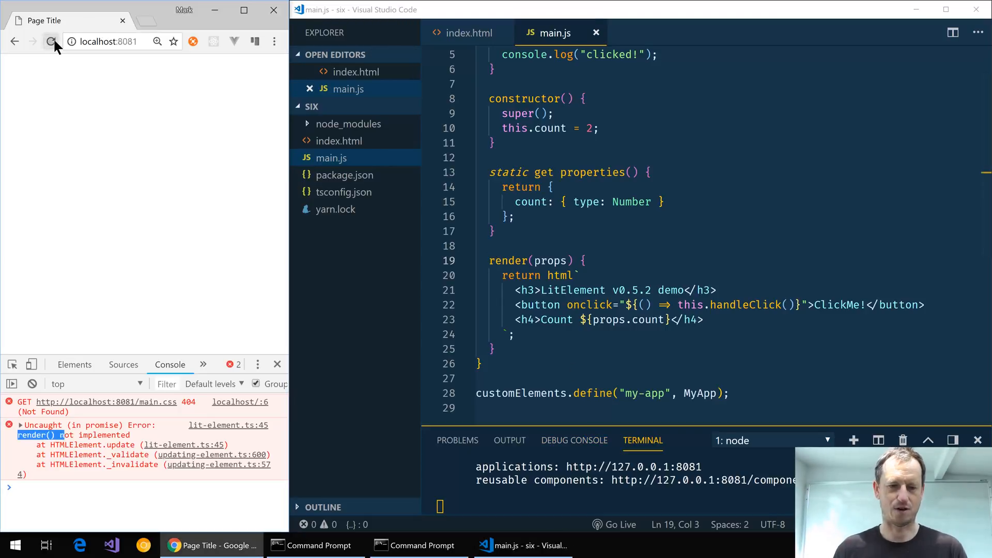
pyautogui.click(51, 41)
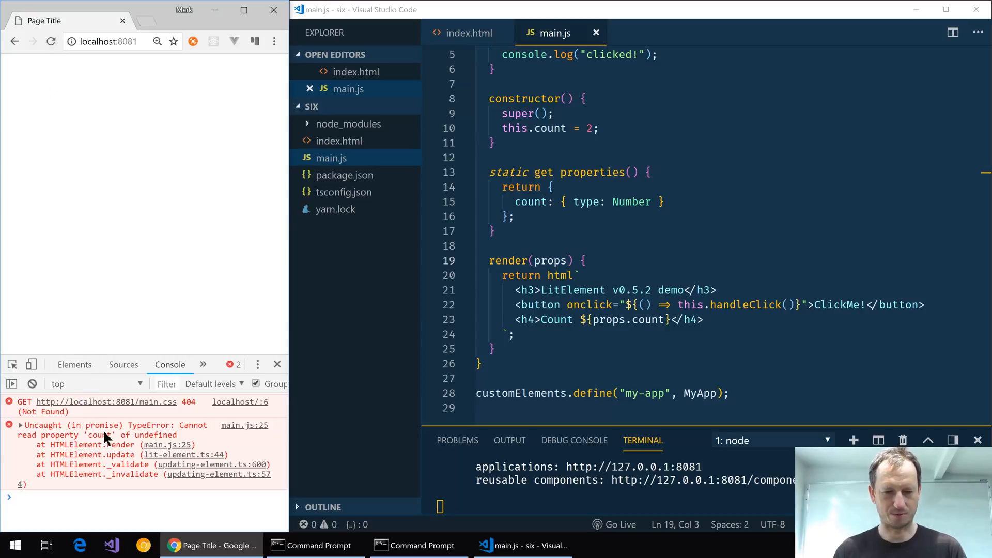
pyautogui.moveTo(492, 322)
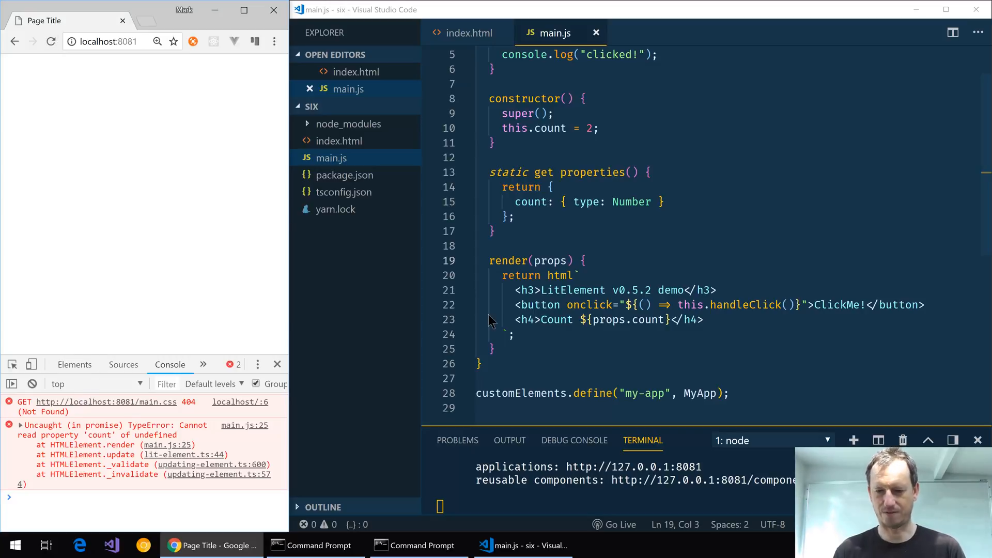
# Drop the props parameter, read this.count instead, save and reload to show Count 2.
pyautogui.doubleClick(549, 260)
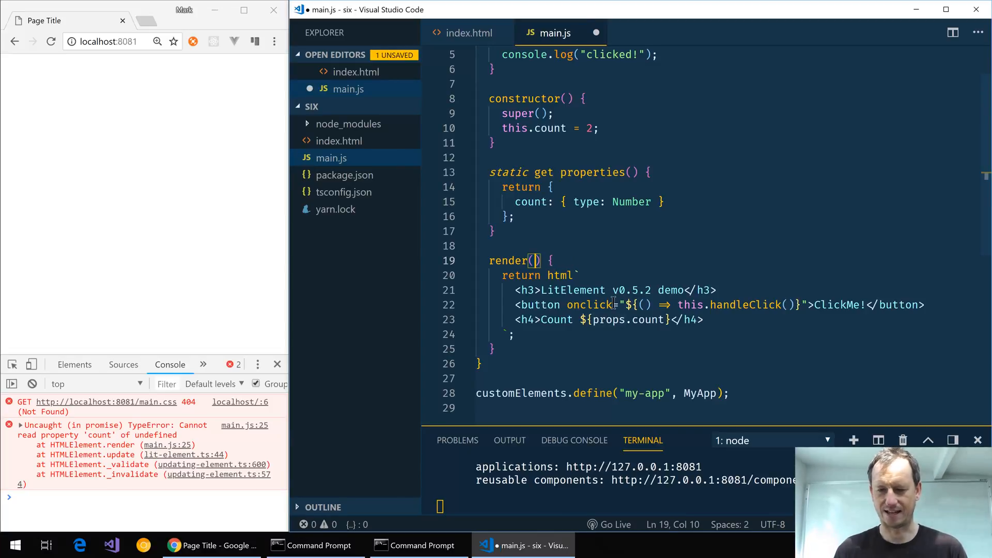
pyautogui.write('this')
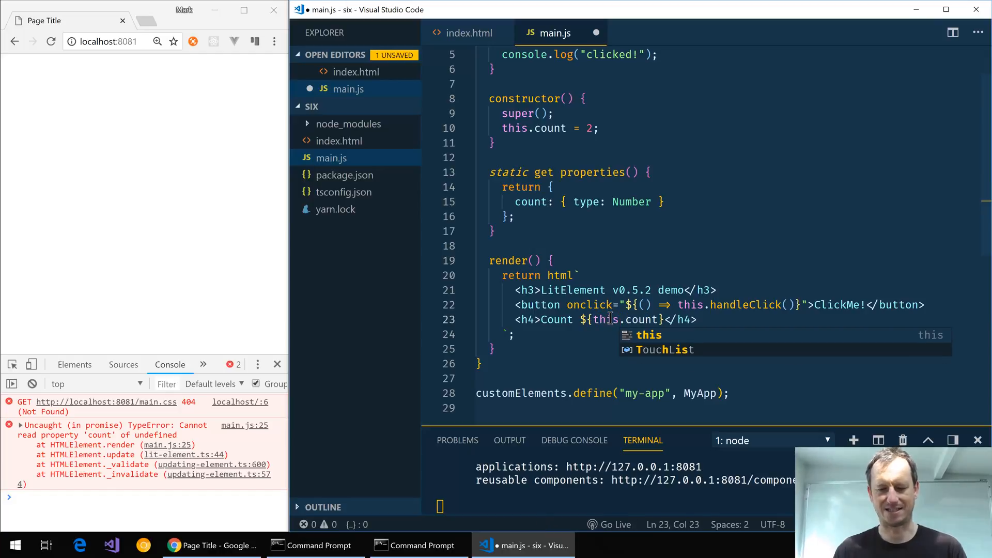
pyautogui.press('ctrl+s')
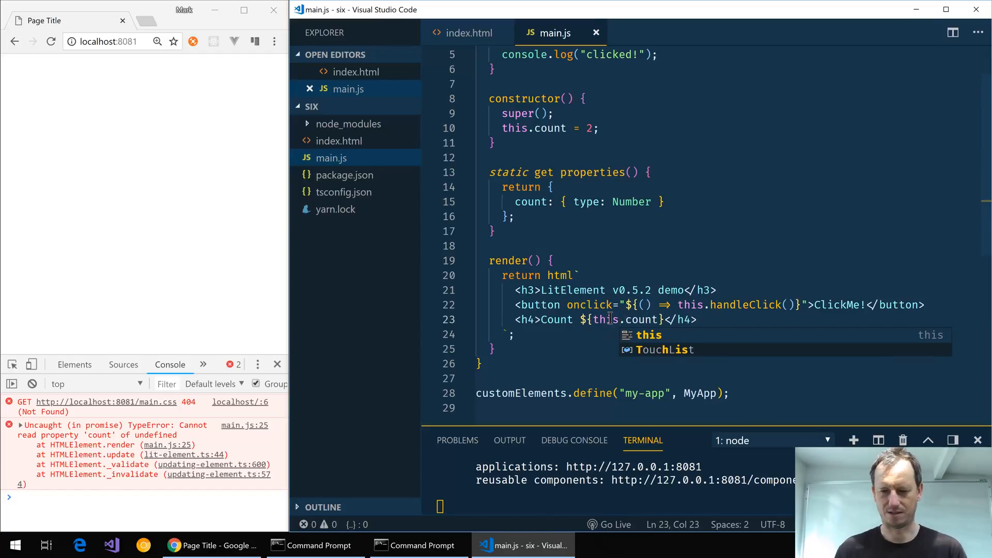
pyautogui.click(52, 41)
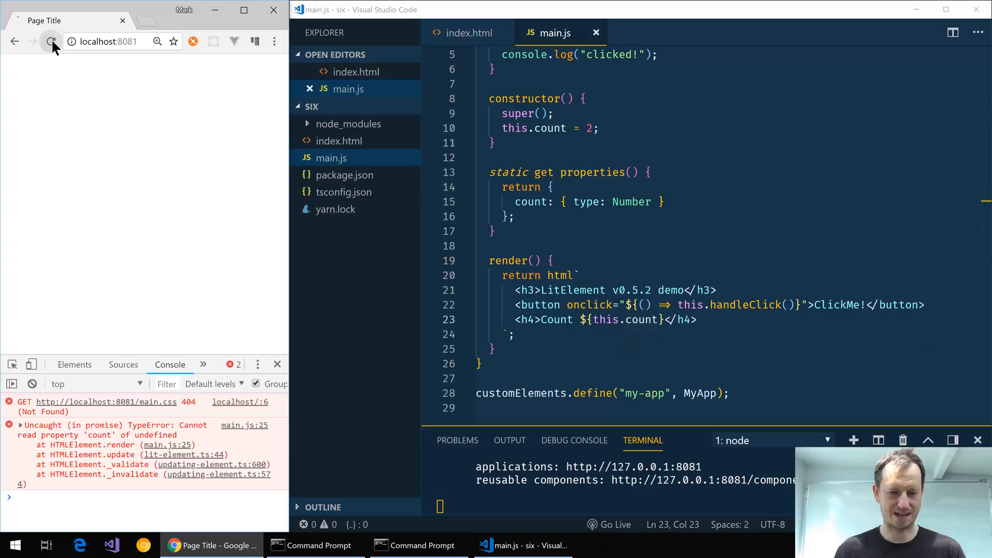
pyautogui.click(52, 41)
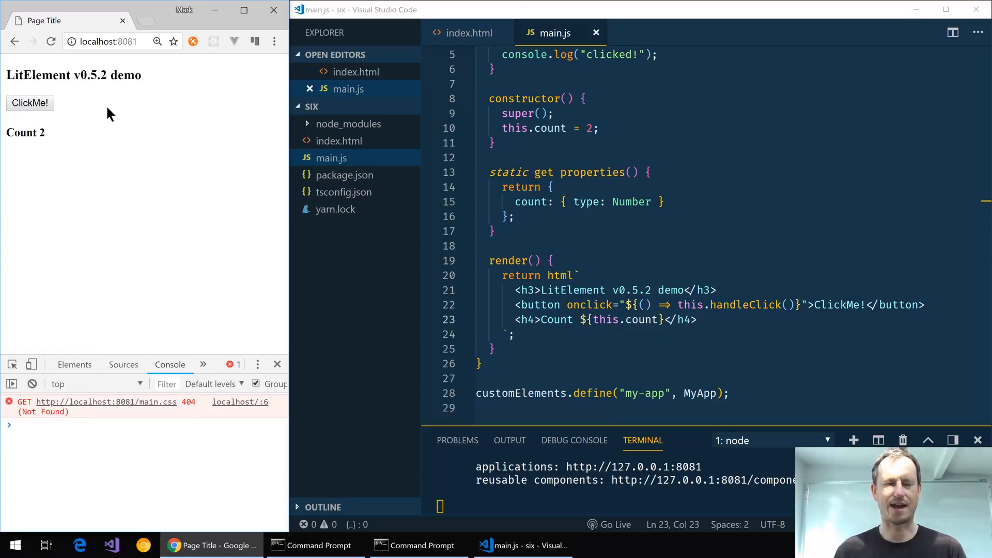
pyautogui.moveTo(63, 137)
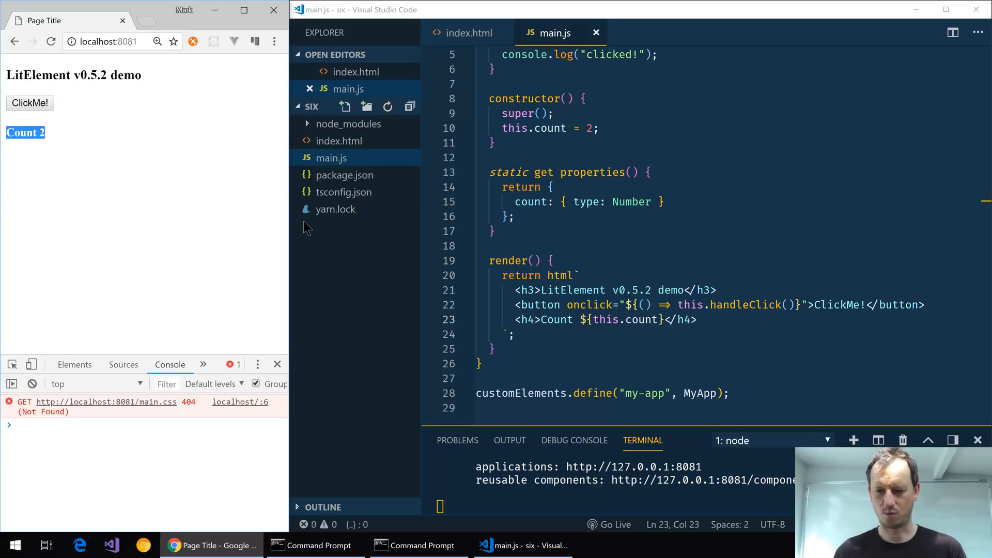
pyautogui.doubleClick(509, 261)
pyautogui.write('@')
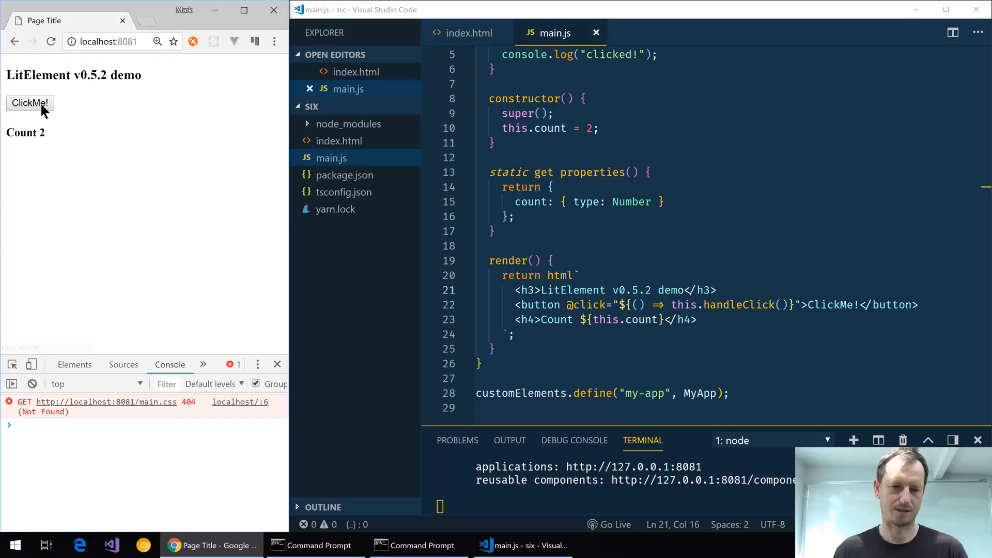
pyautogui.click(30, 102)
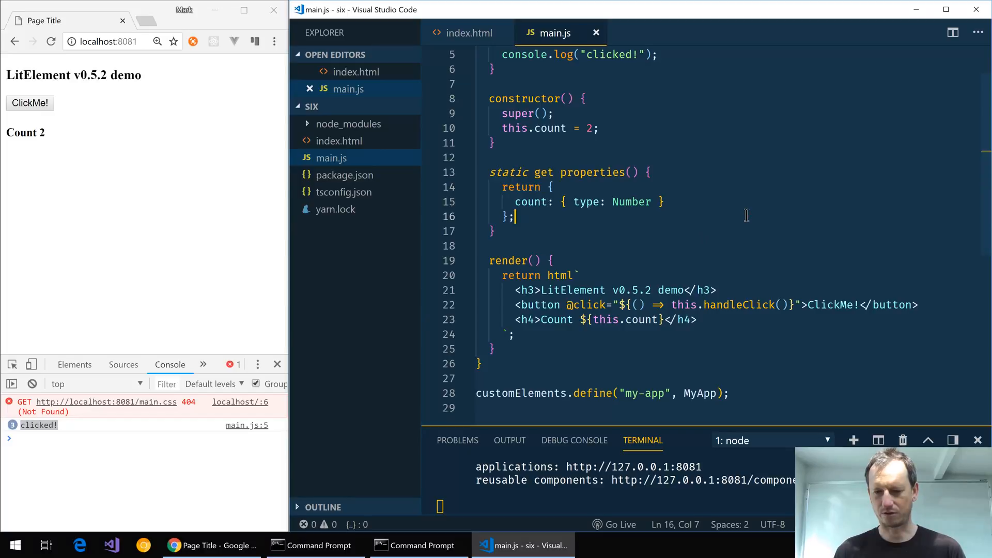
pyautogui.doubleClick(508, 260)
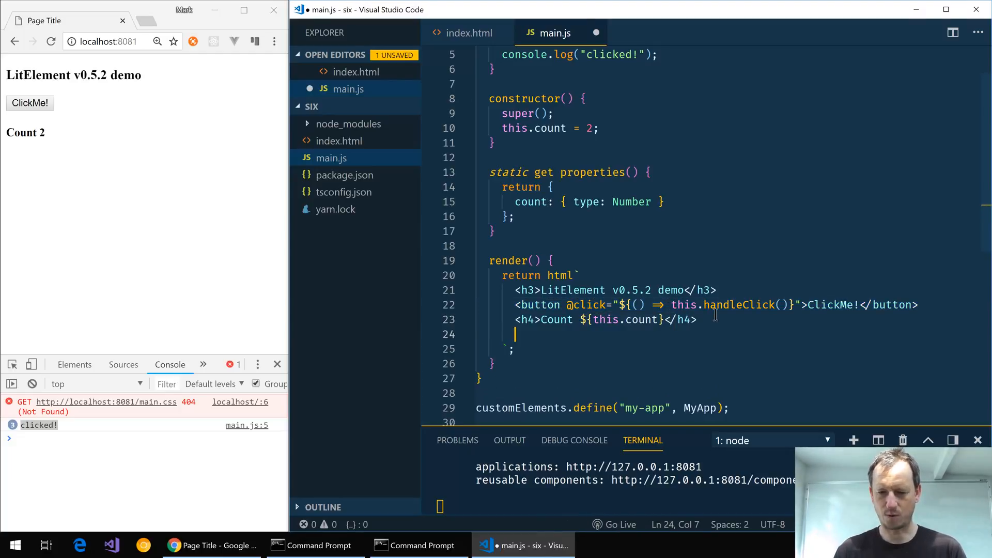
# Add class$="blue" to the Count h4 heading.
pyautogui.write('c')
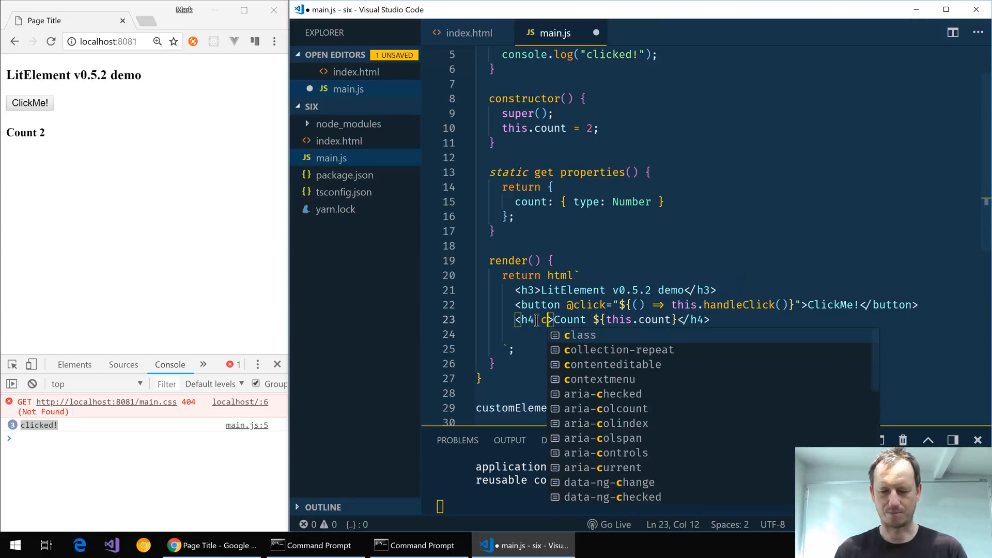
pyautogui.press('Escape')
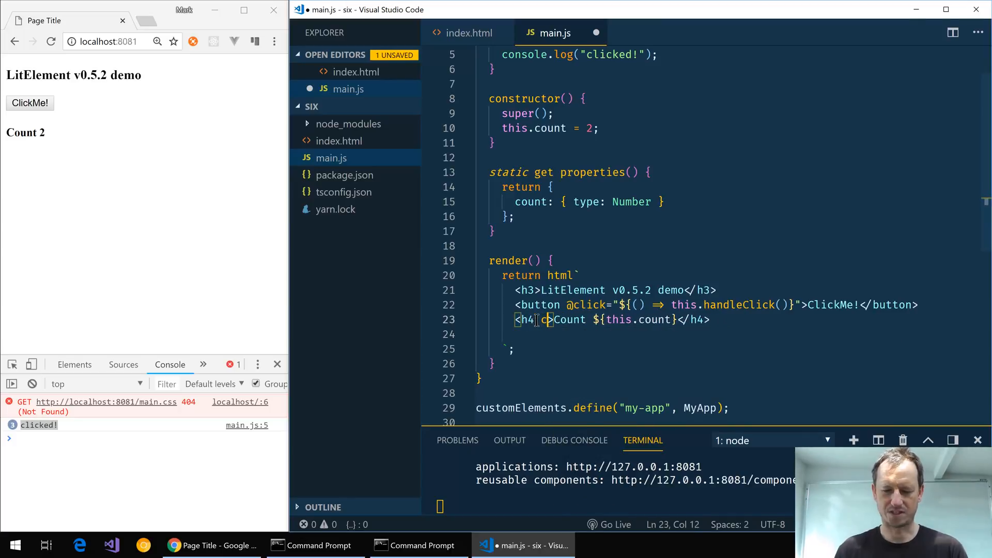
pyautogui.write('lass$')
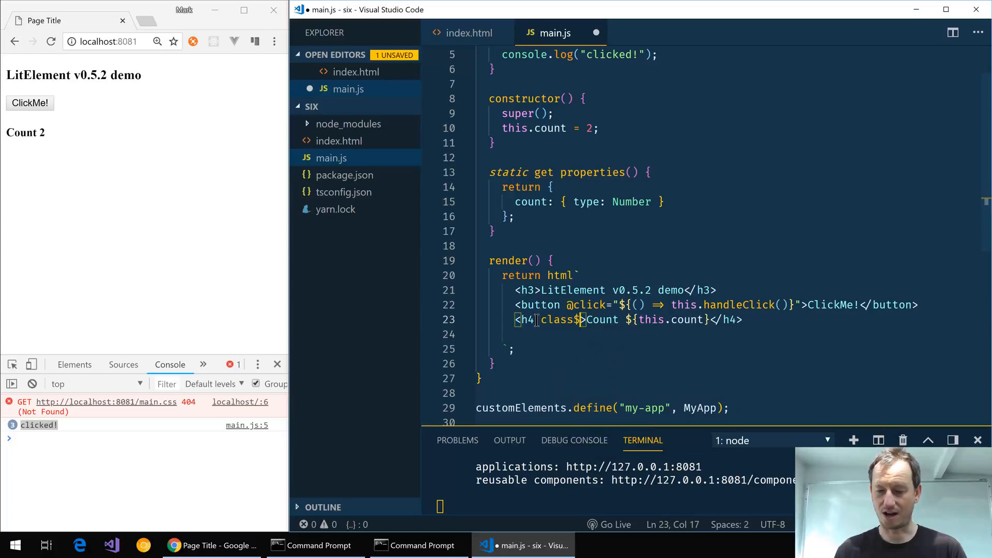
pyautogui.write('=""')
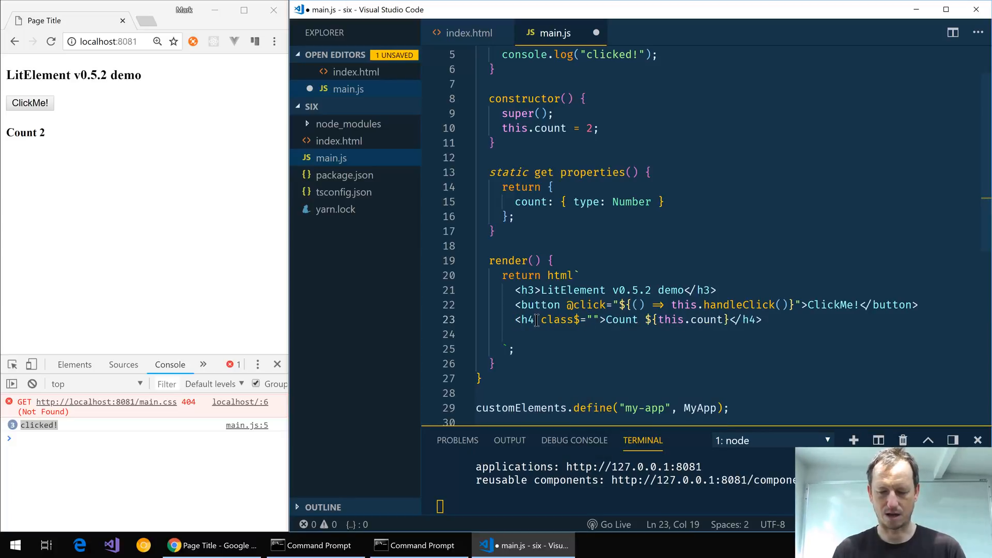
pyautogui.write('blue')
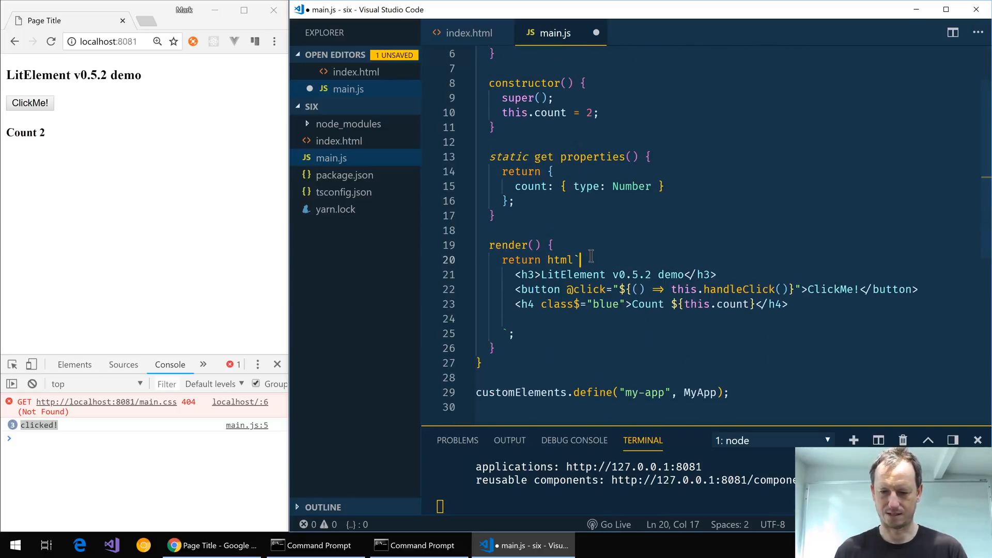
# Add a style block with .blue { background-color: blue; } to the template.
pyautogui.write('style></style>')
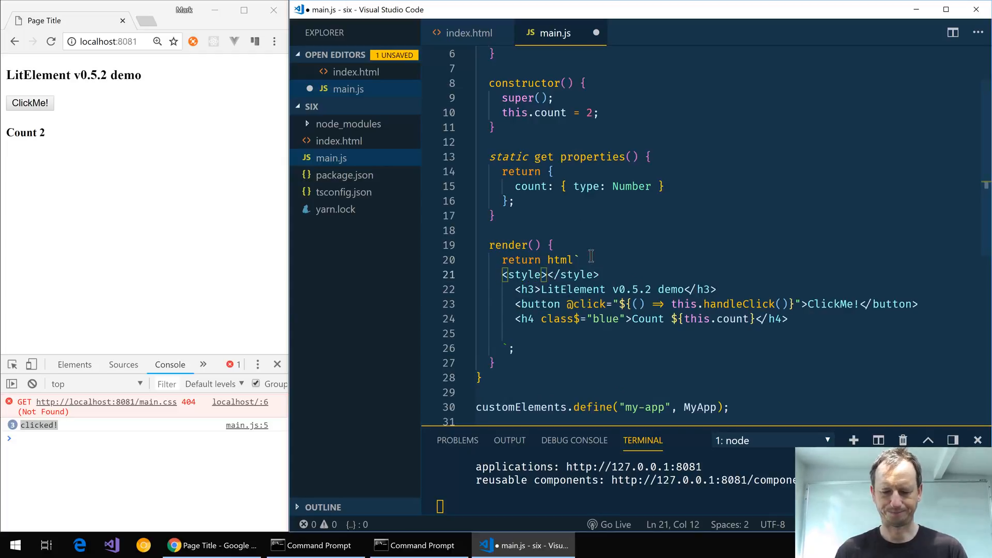
pyautogui.write('.blue {')
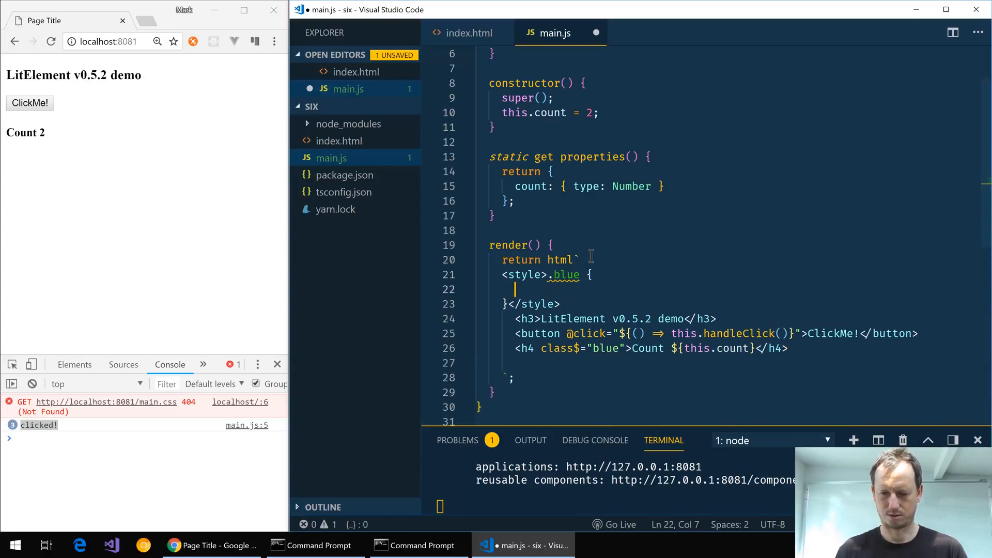
pyautogui.write('backgorund-co')
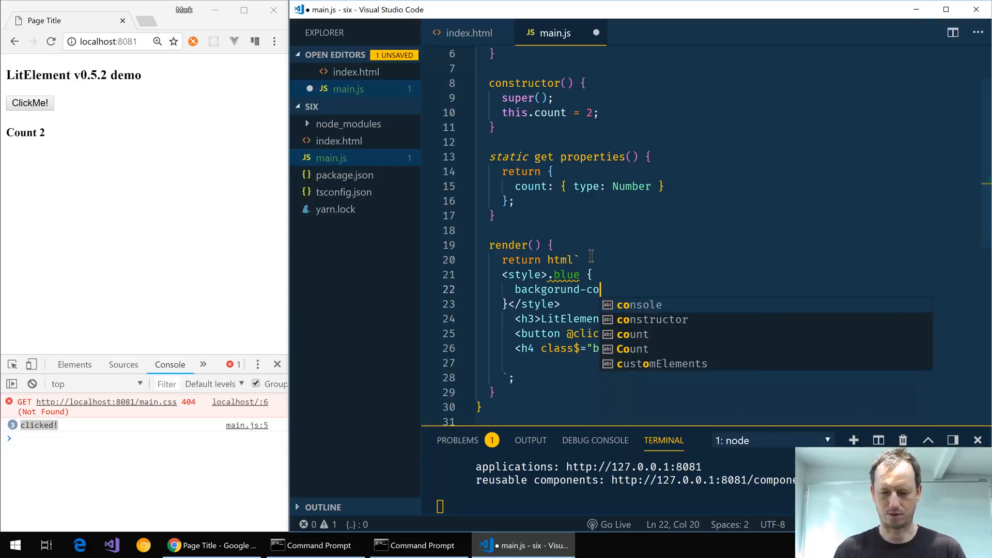
pyautogui.write('lor: blue;')
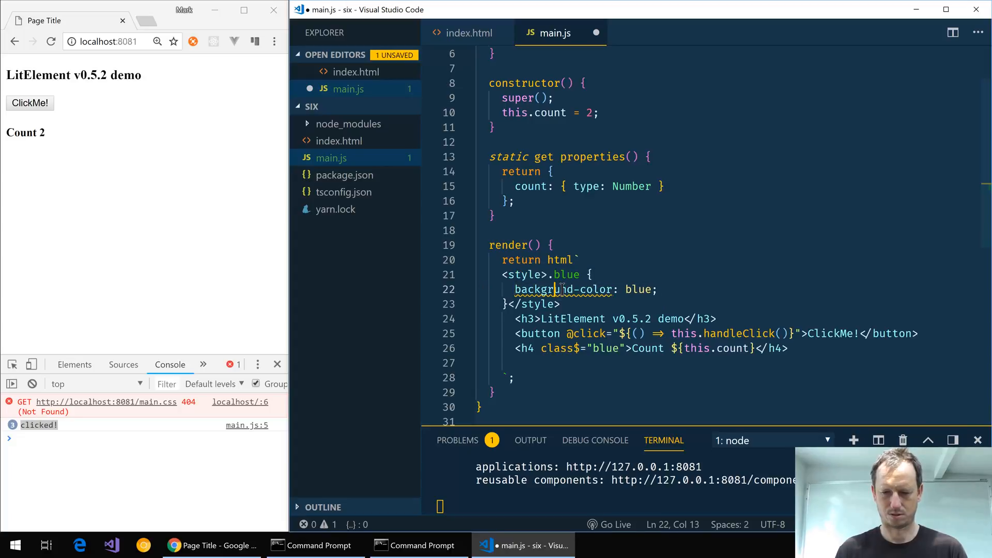
# Fix the background-color typo and bind the heading class to ${this.blue}.
pyautogui.click(564, 290)
pyautogui.write('o')
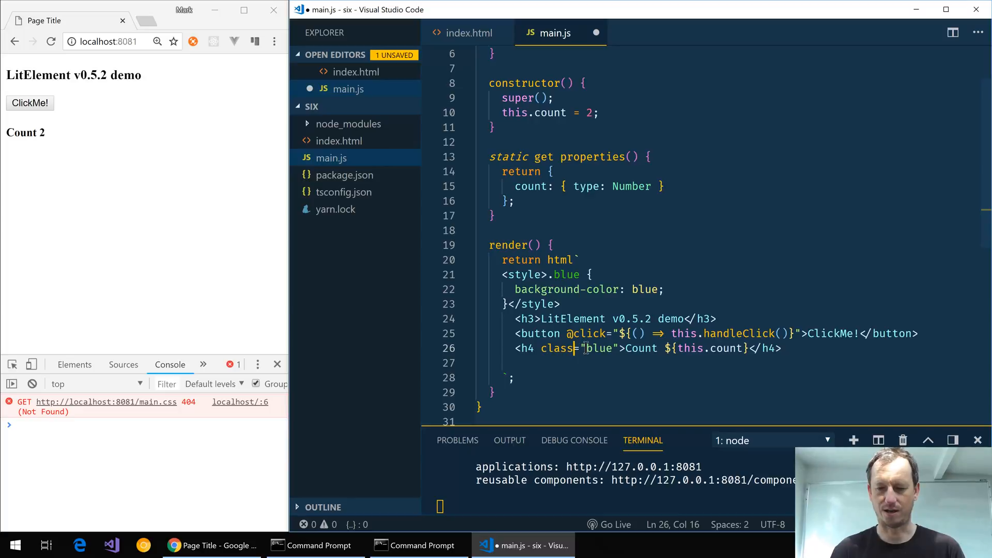
pyautogui.write('$')
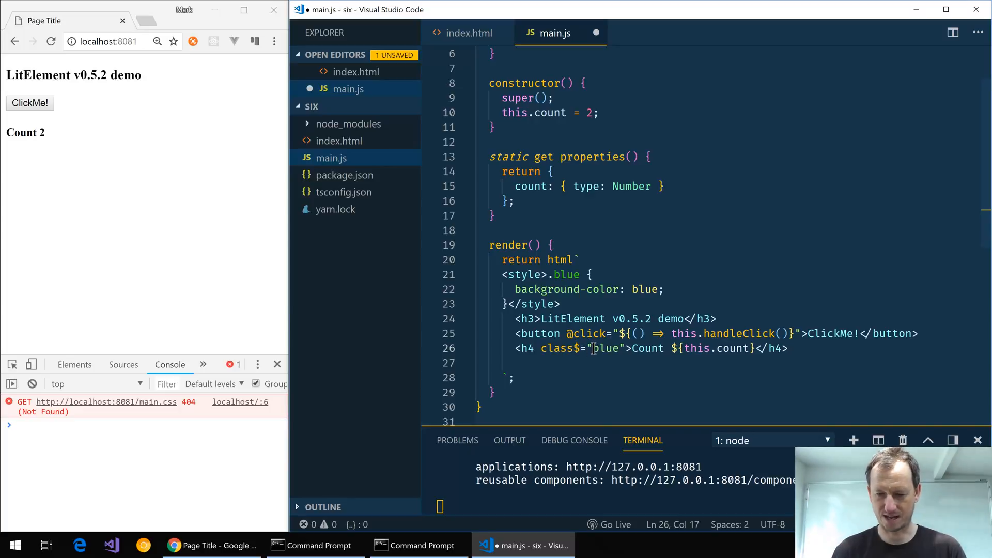
pyautogui.write('${')
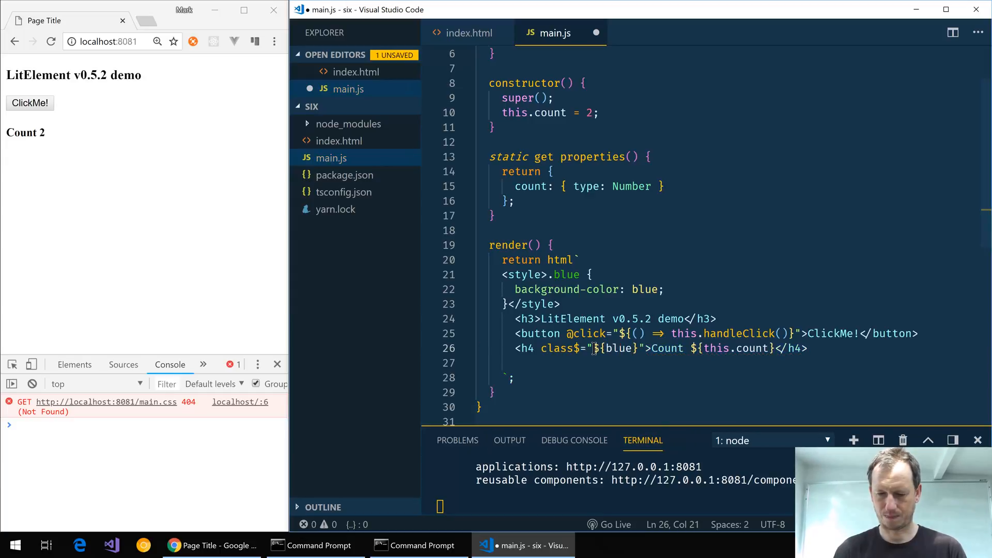
pyautogui.write('this.')
pyautogui.write('blue')
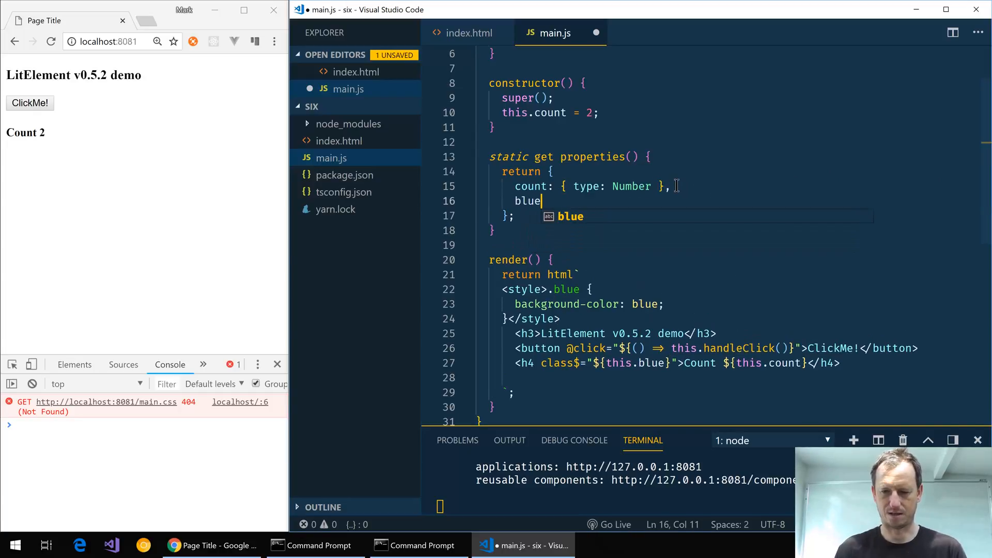
# Declare blue as a String property and set this.blue = 'blue' in the constructor.
pyautogui.write(': {type: String')
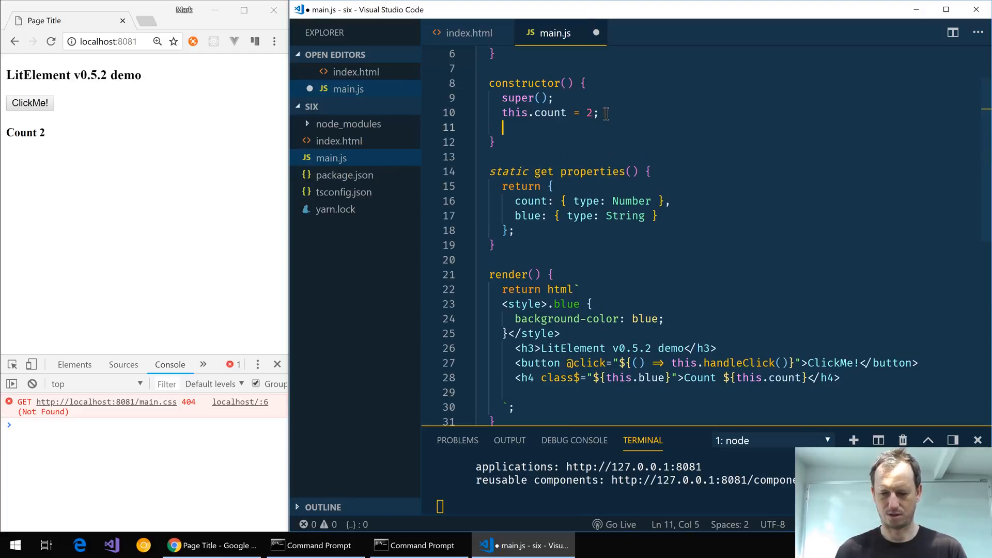
pyautogui.write('this.blue')
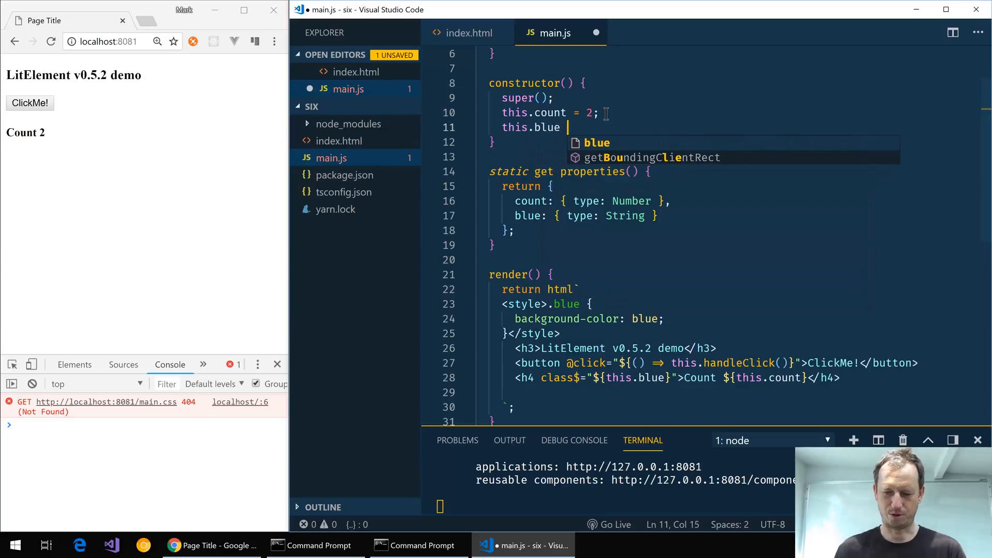
pyautogui.write("= 'blie")
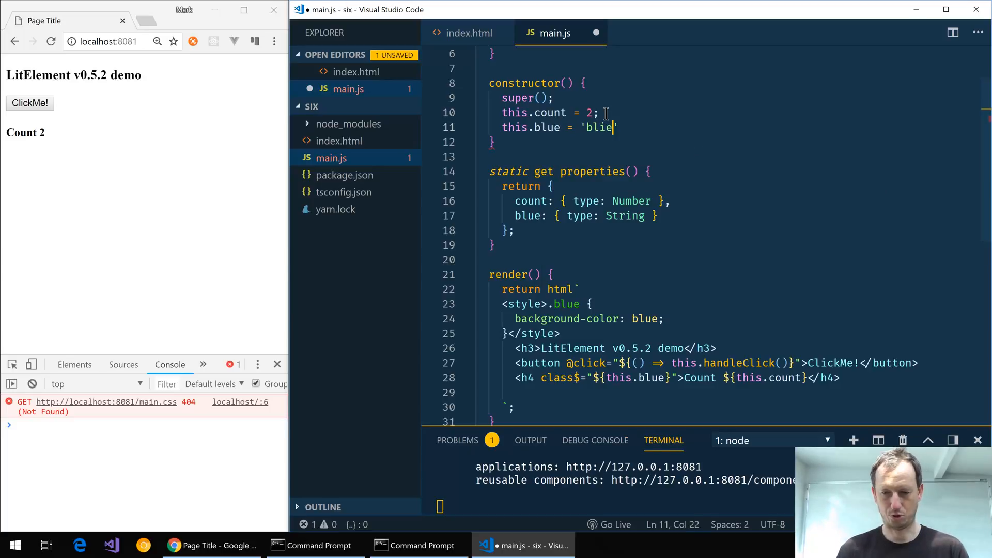
pyautogui.write('u')
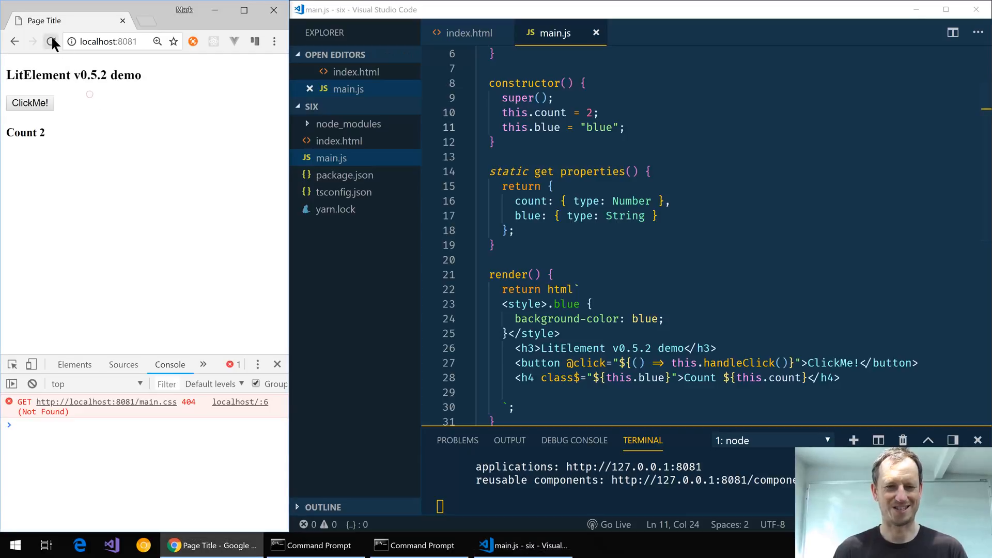
# Reload to see the class$ error, switch to class= and reload to get a blue Count 2.
pyautogui.click(51, 41)
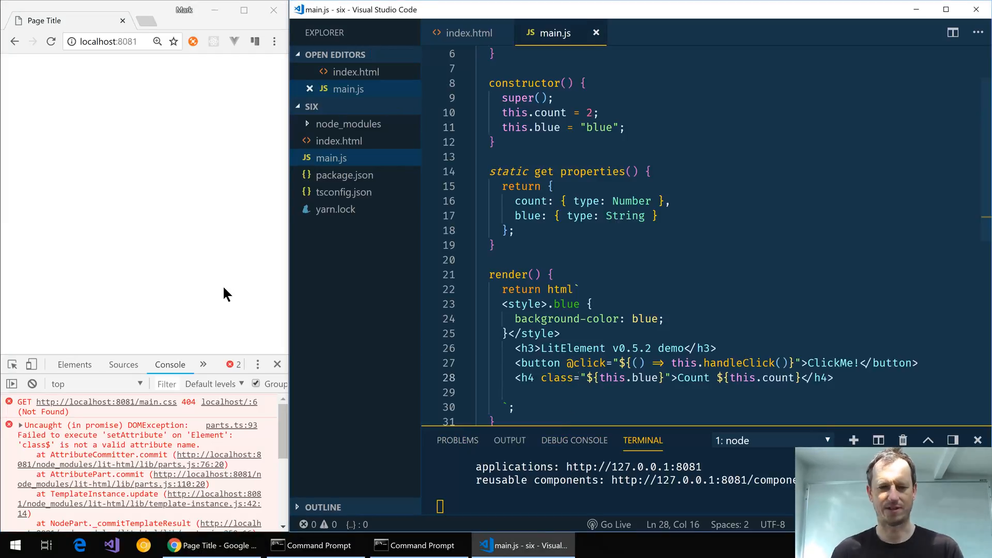
pyautogui.click(51, 41)
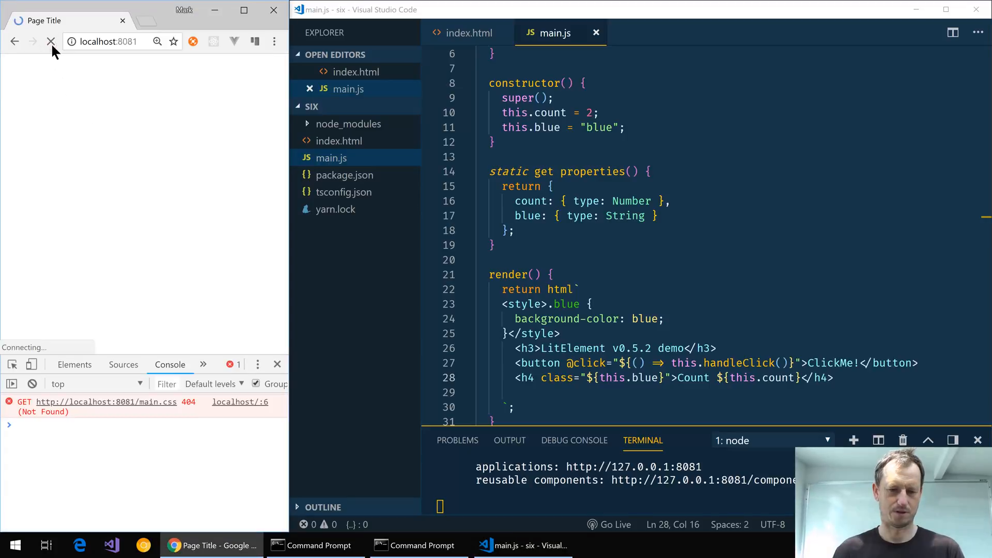
pyautogui.click(52, 41)
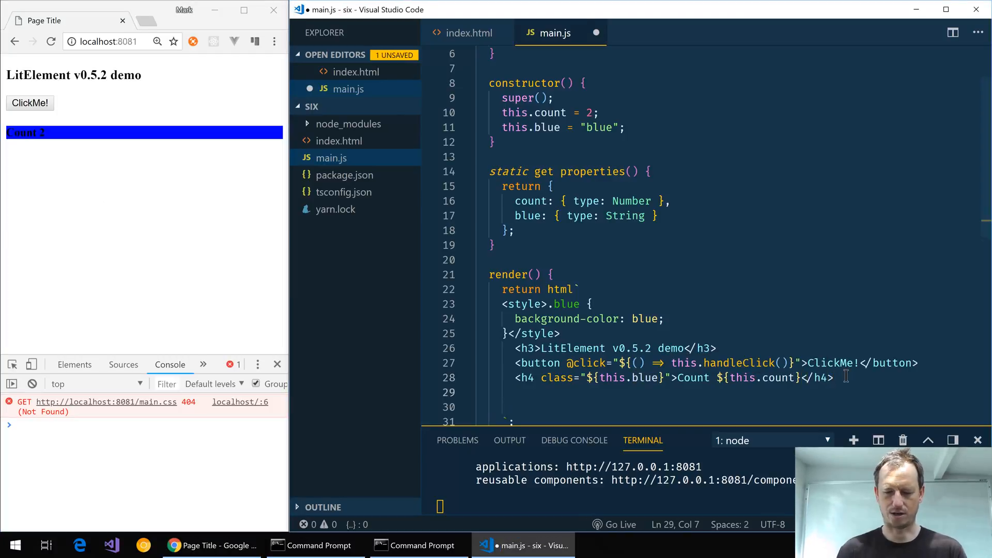
# Write <my-element .prop="${}"> under the h4 and highlight the class binding for comparison.
pyautogui.write('h4 ></h4>')
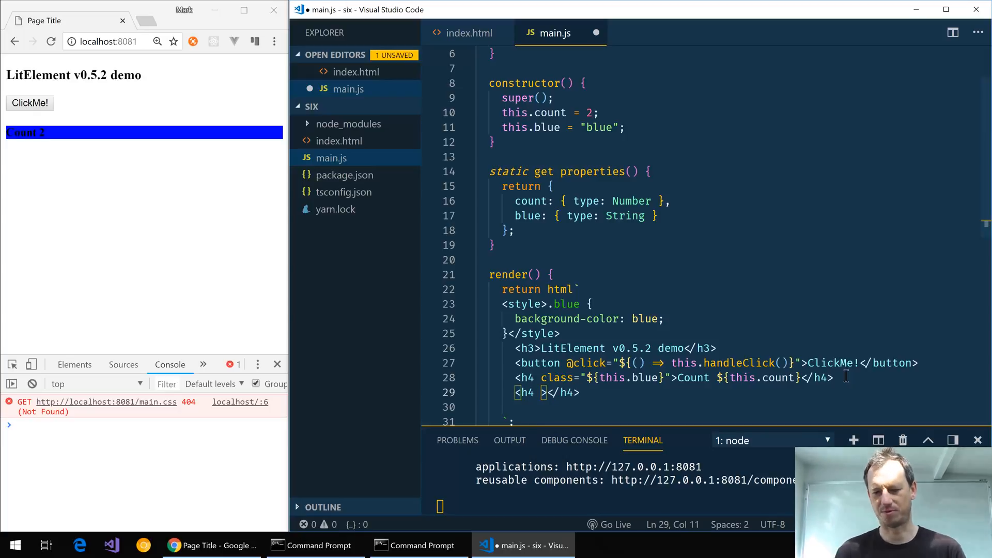
pyautogui.press('Backspace')
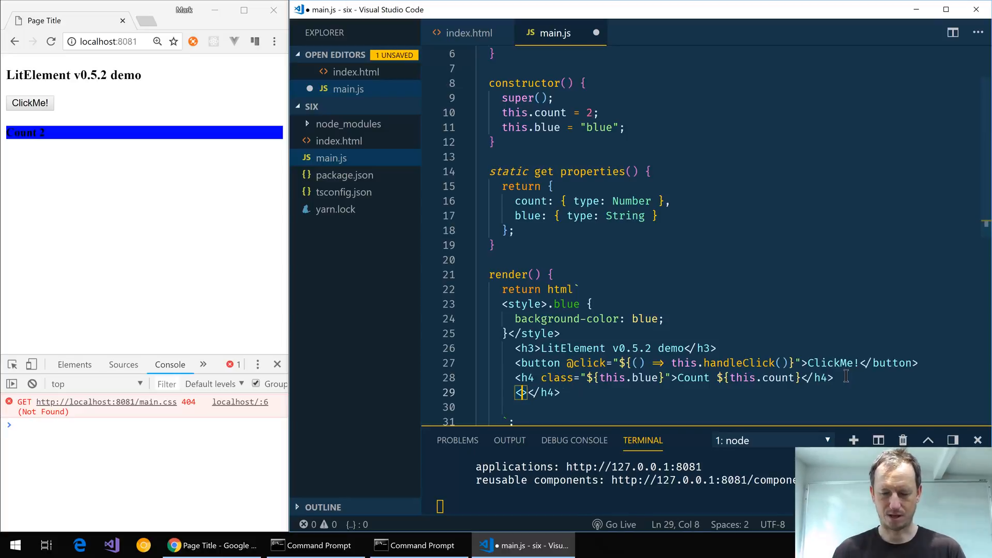
pyautogui.write('my')
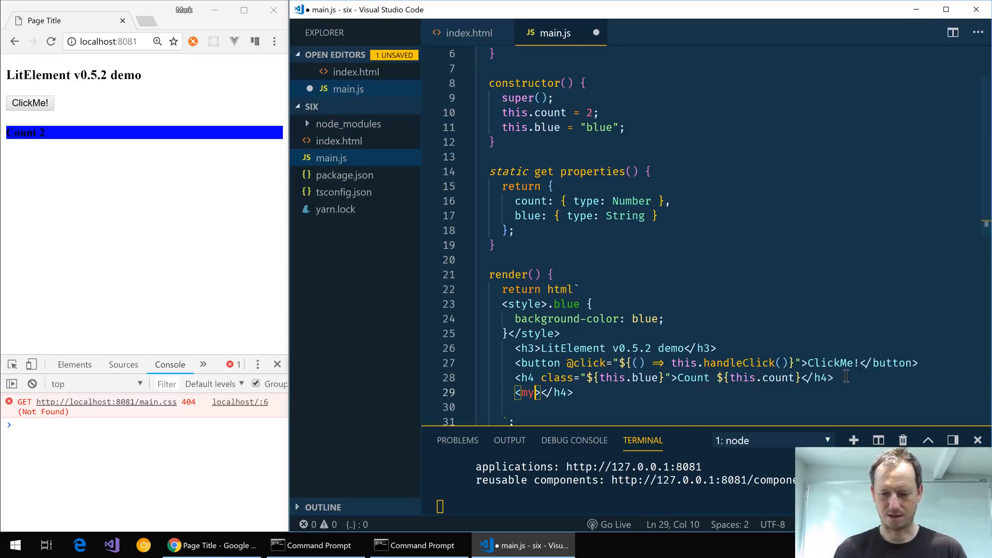
pyautogui.write('-element .prop=')
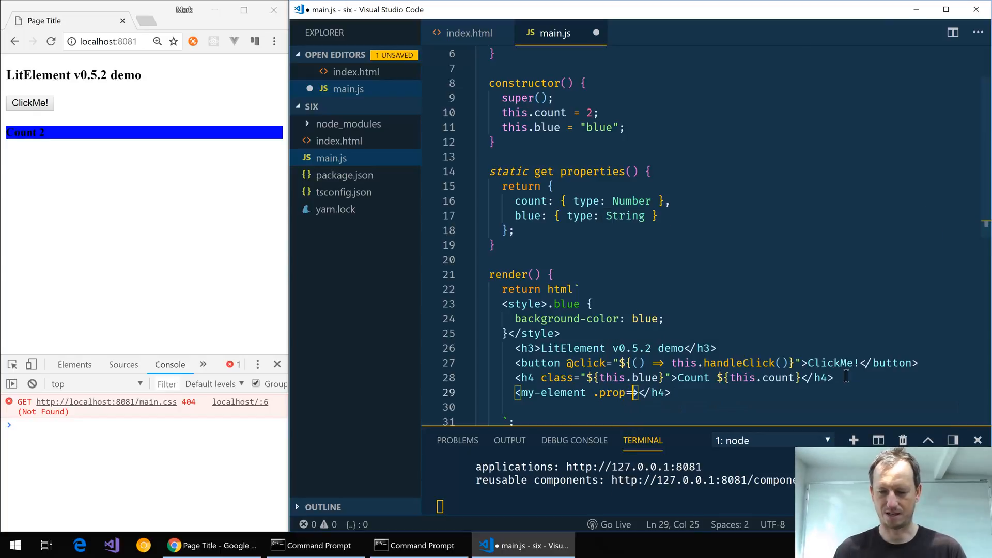
pyautogui.write('">')
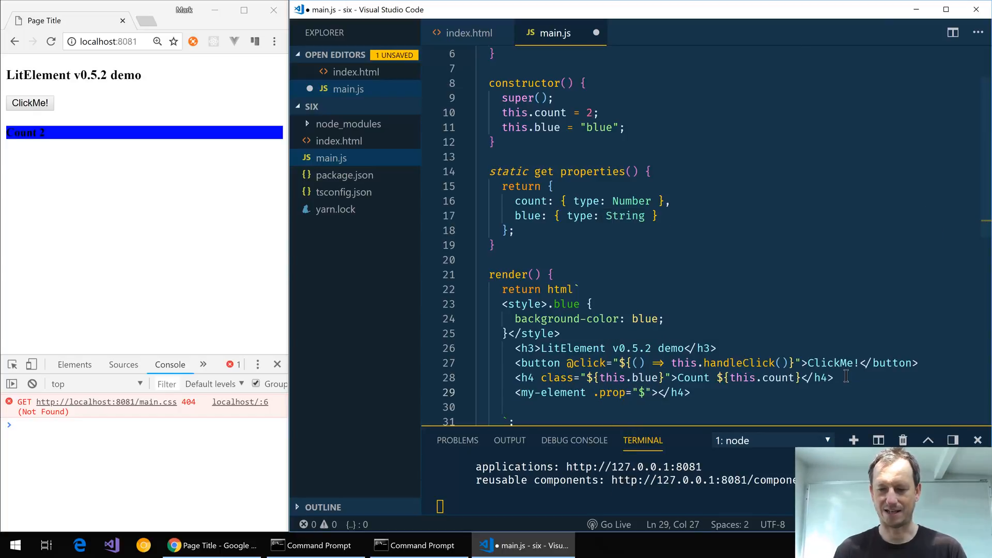
pyautogui.write('{}')
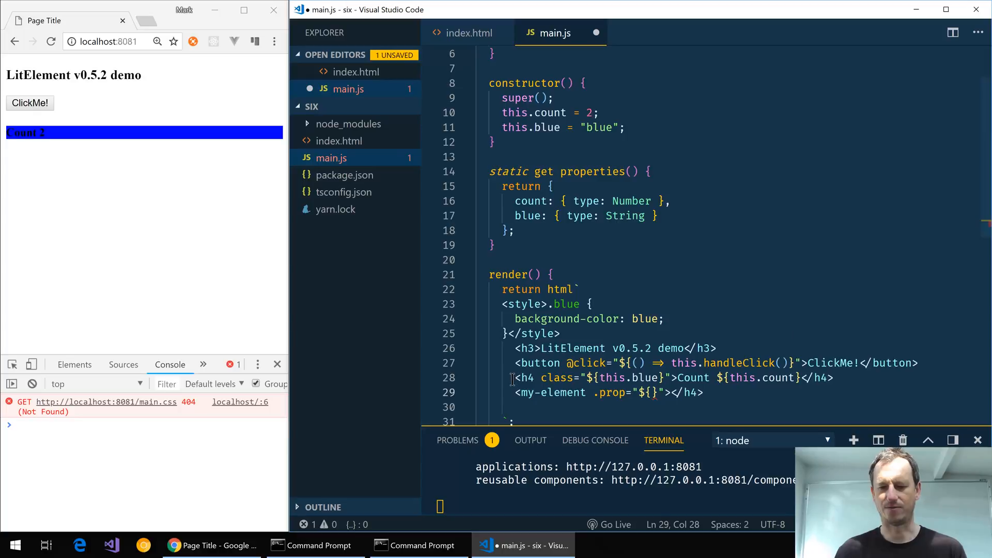
pyautogui.doubleClick(557, 378)
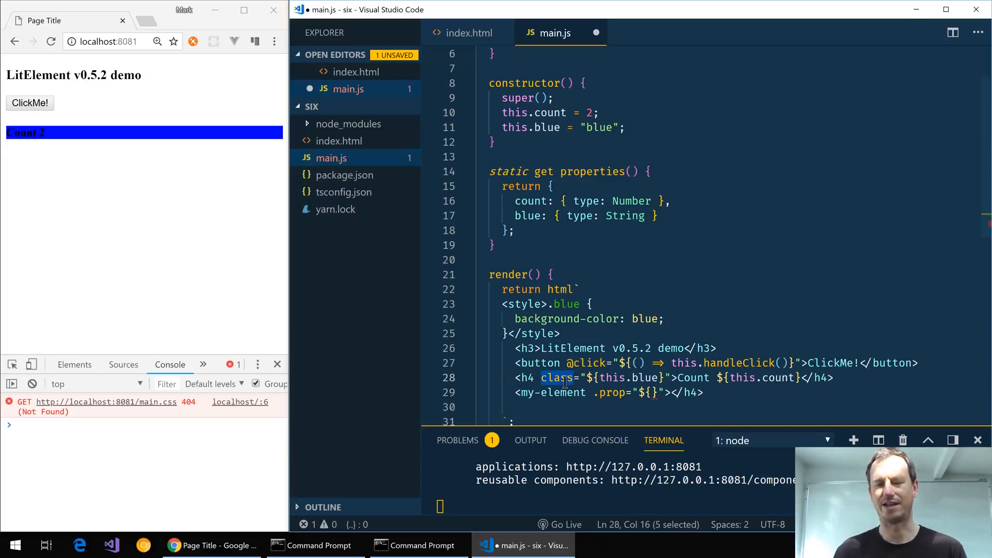